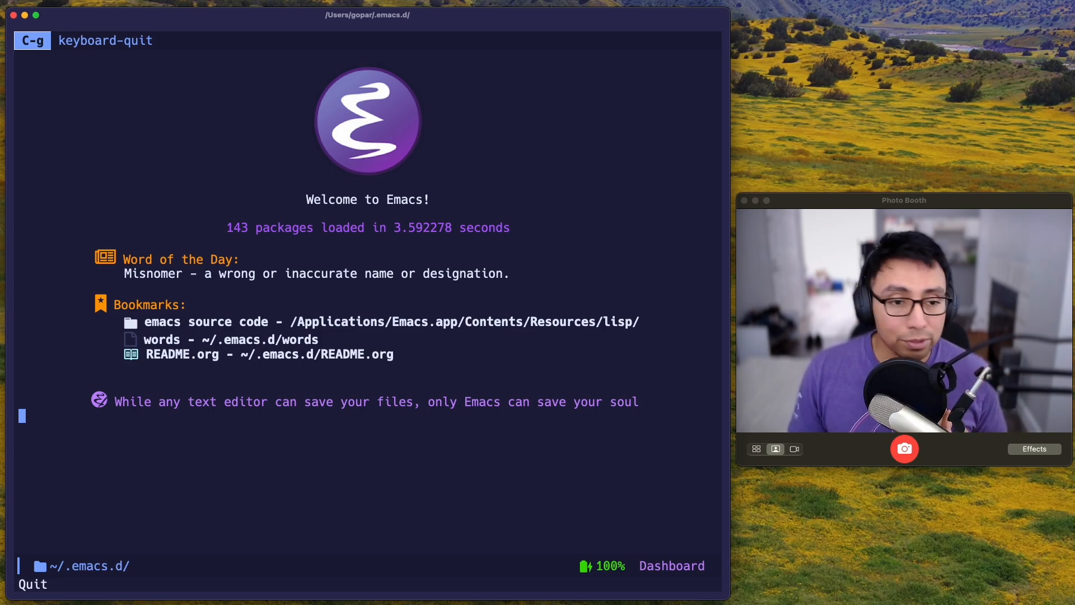
Run org-version via M-x to reveal the installed Org mode version, 9.6.6
text(or)
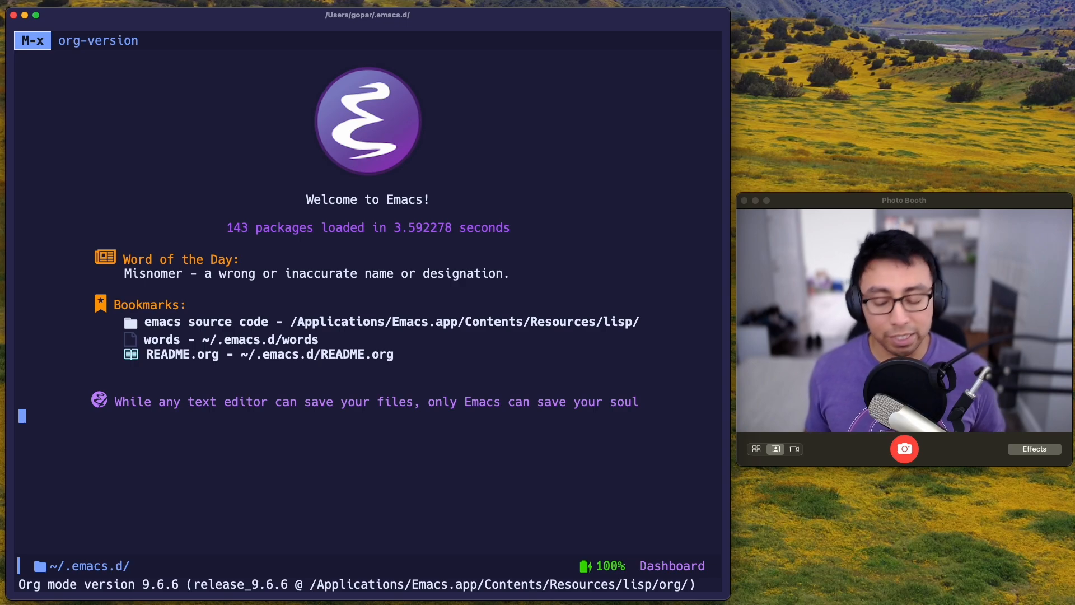
key(C-x C-f)
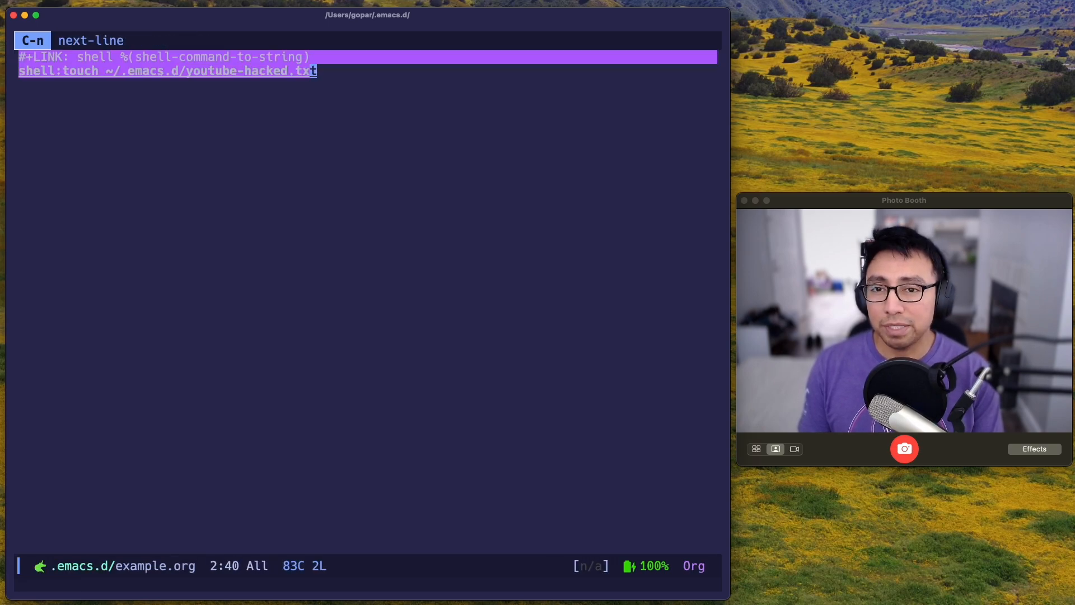
key(ctrl+g)
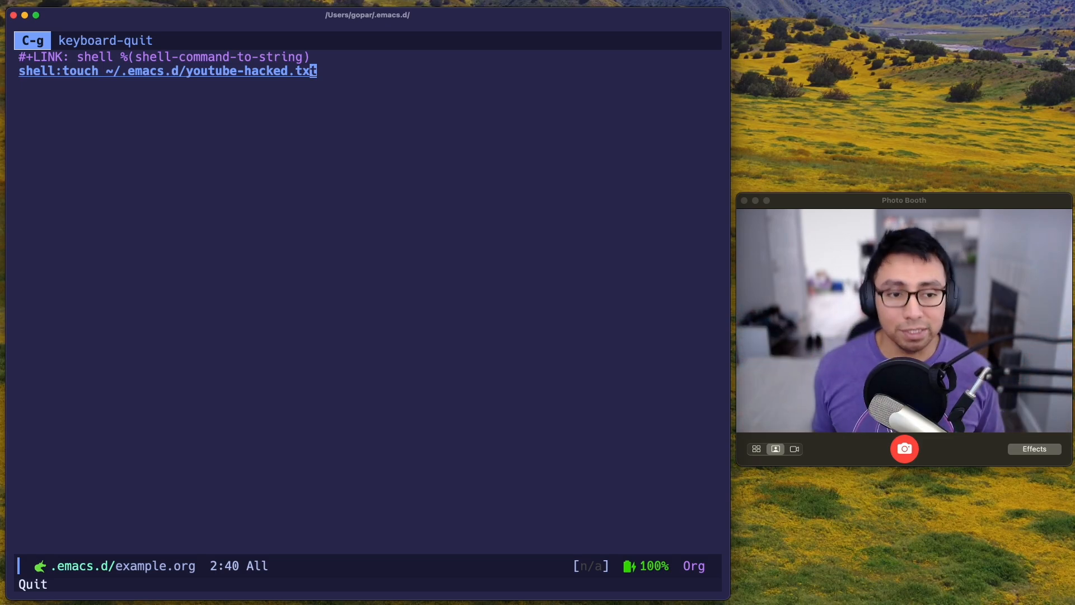
mouse_move(257, 363)
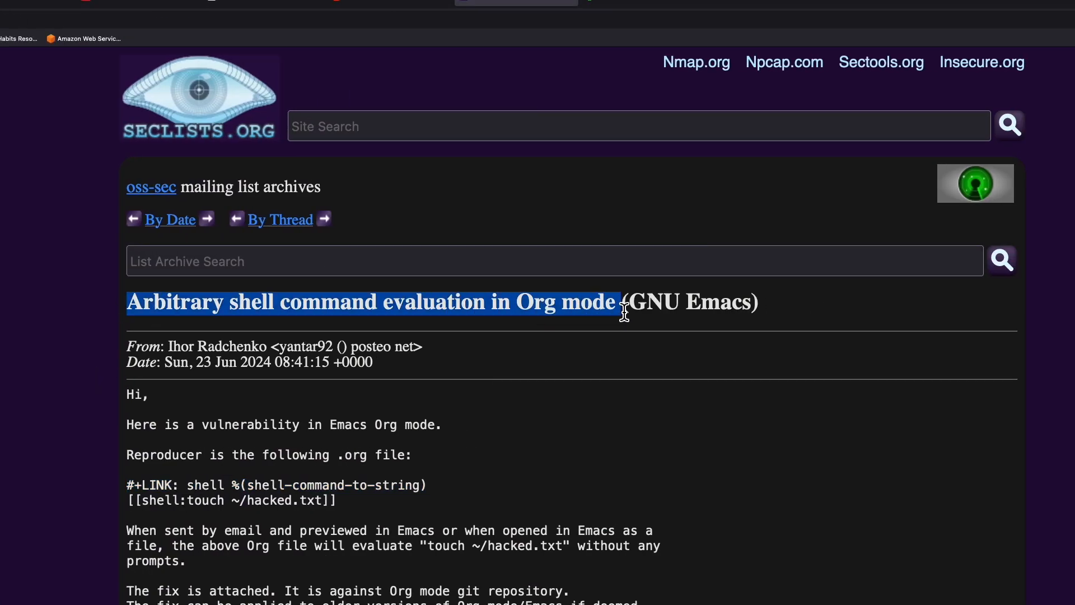
Switch to the oss-sec advisory on arbitrary shell command evaluation in Org mode
click(273, 521)
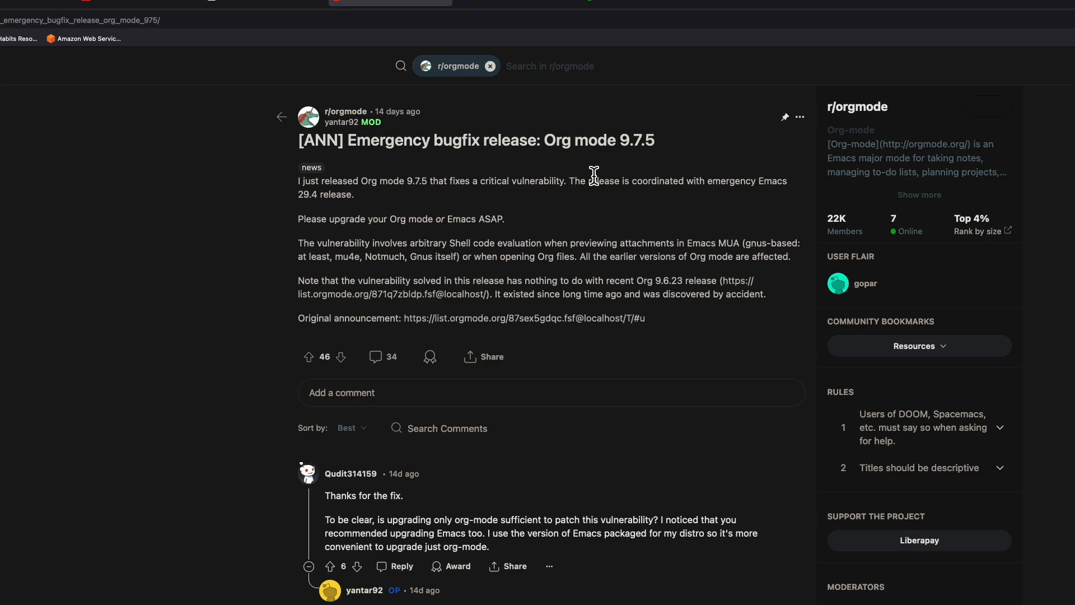
Briefly highlight the 'Org mode 9.7.5' version text in the r/orgmode announcement
drag(547, 140, 655, 140)
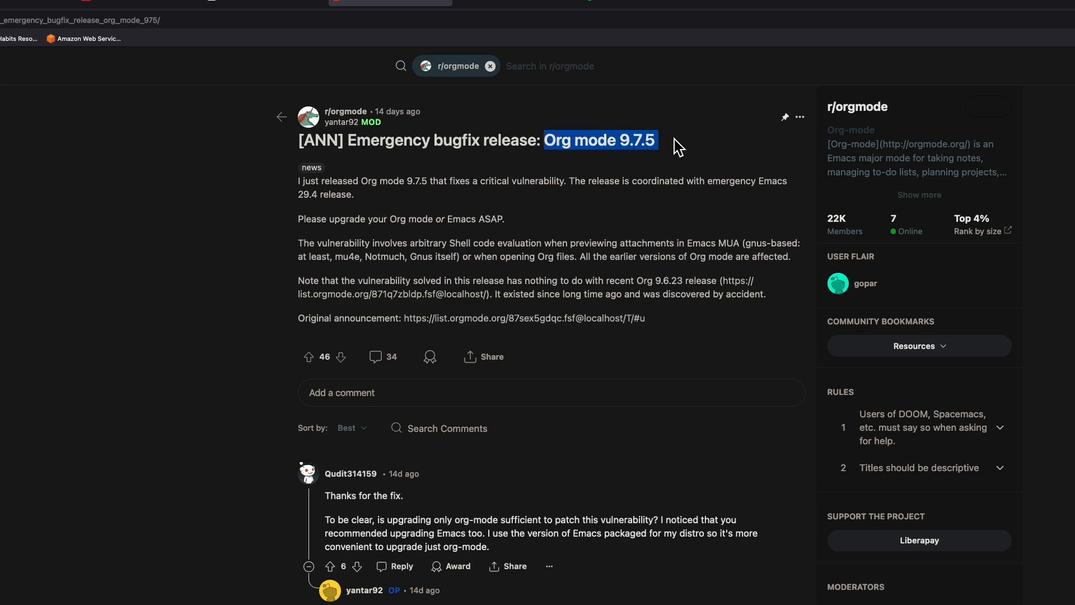
click(676, 145)
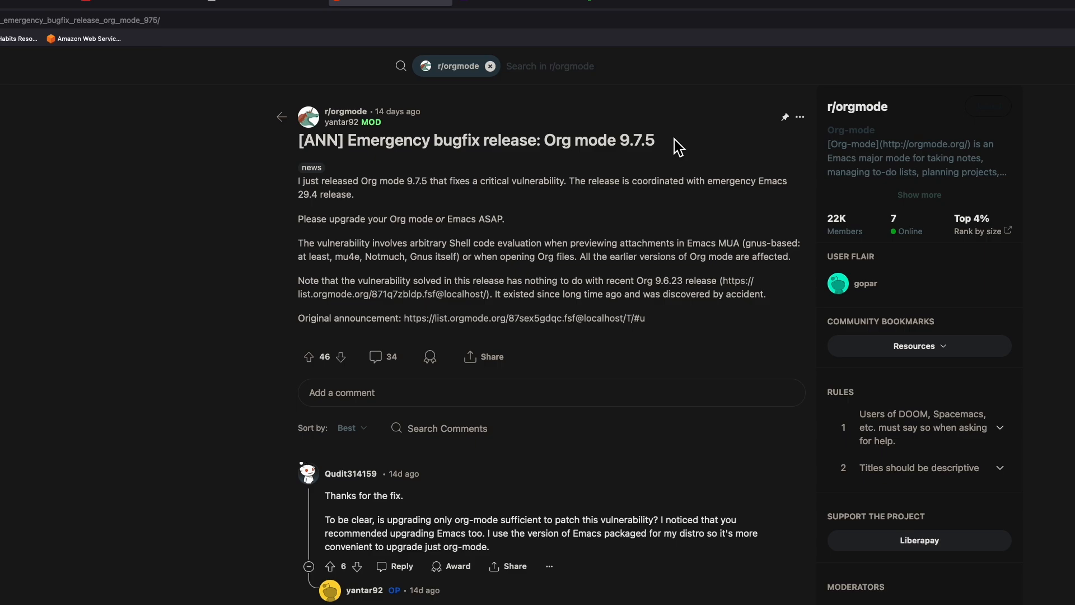
mouse_move(383, 217)
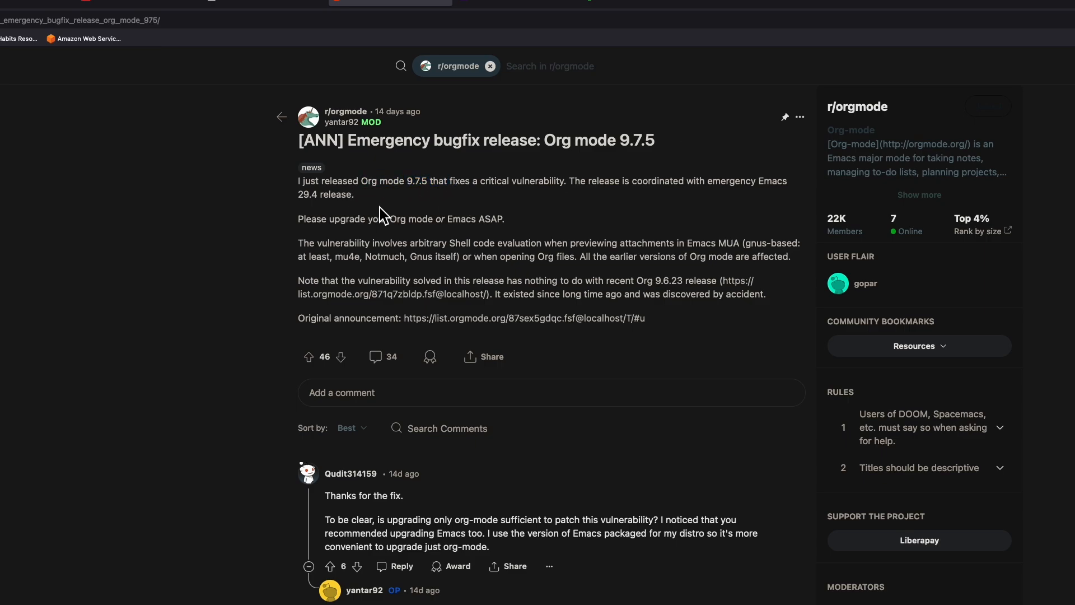
mouse_move(730, 185)
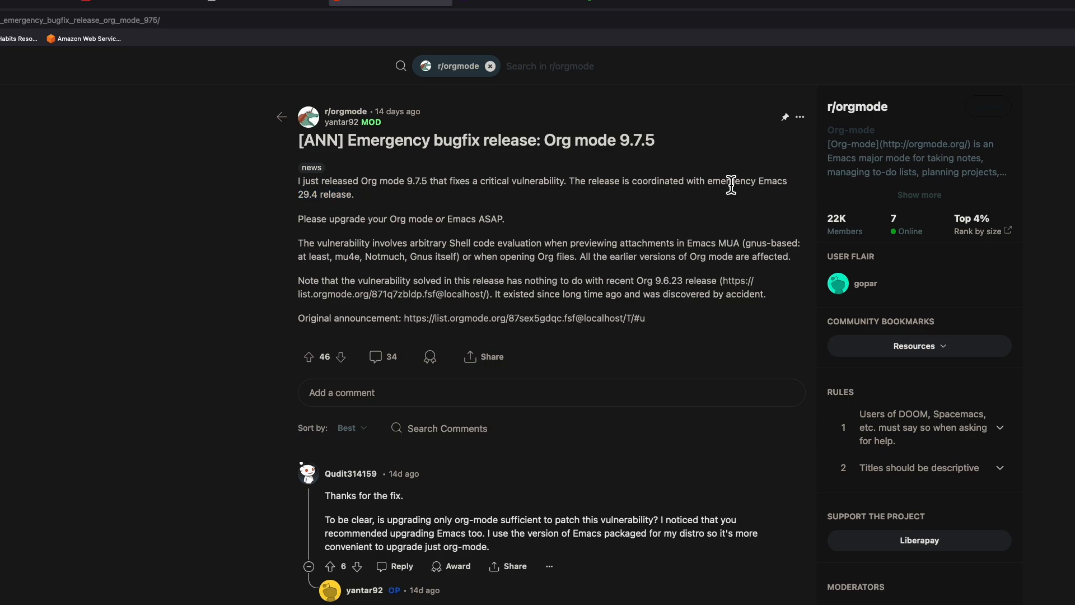
mouse_move(379, 203)
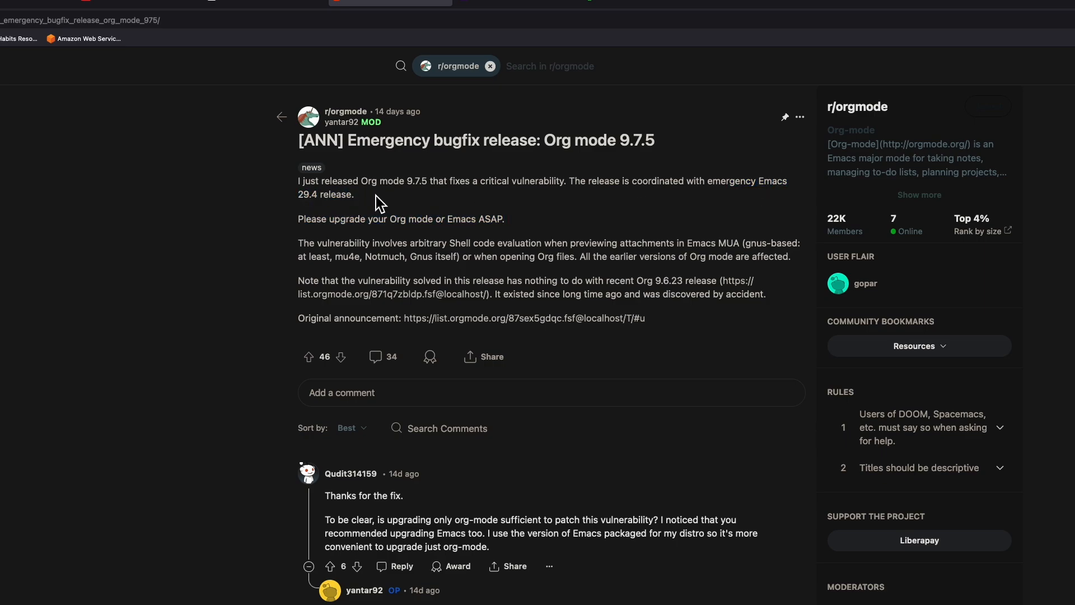